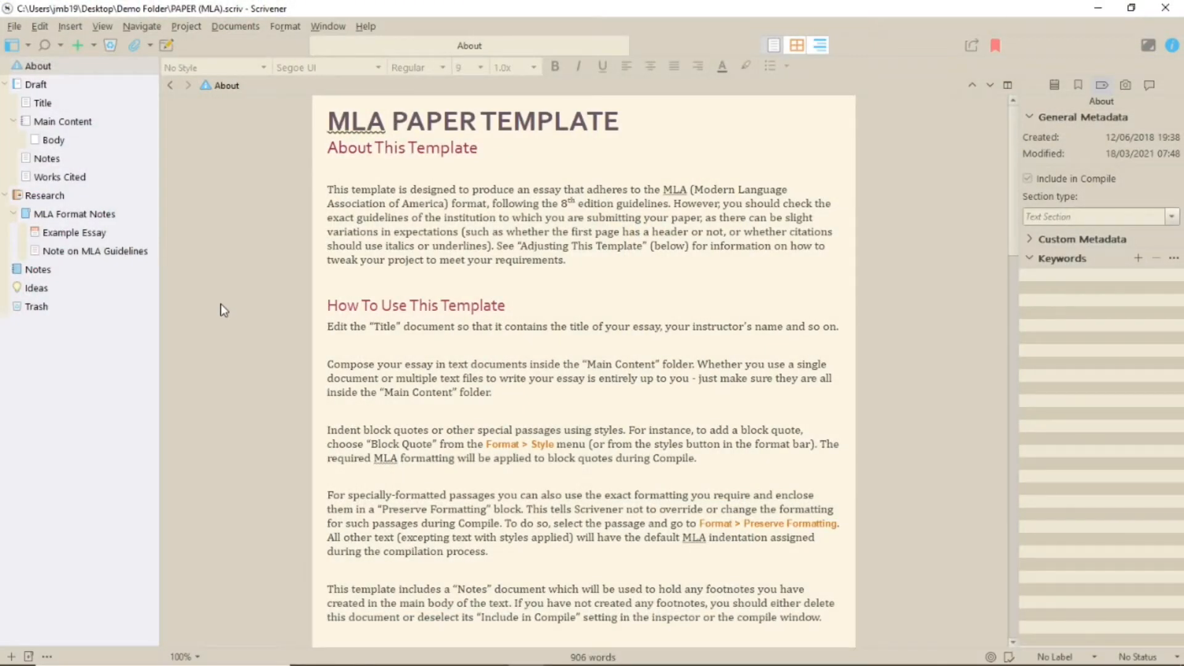
- Read down through the MLA template's About guide
{"action": "scroll", "scroll_direction": "down", "scroll_amount": 3}
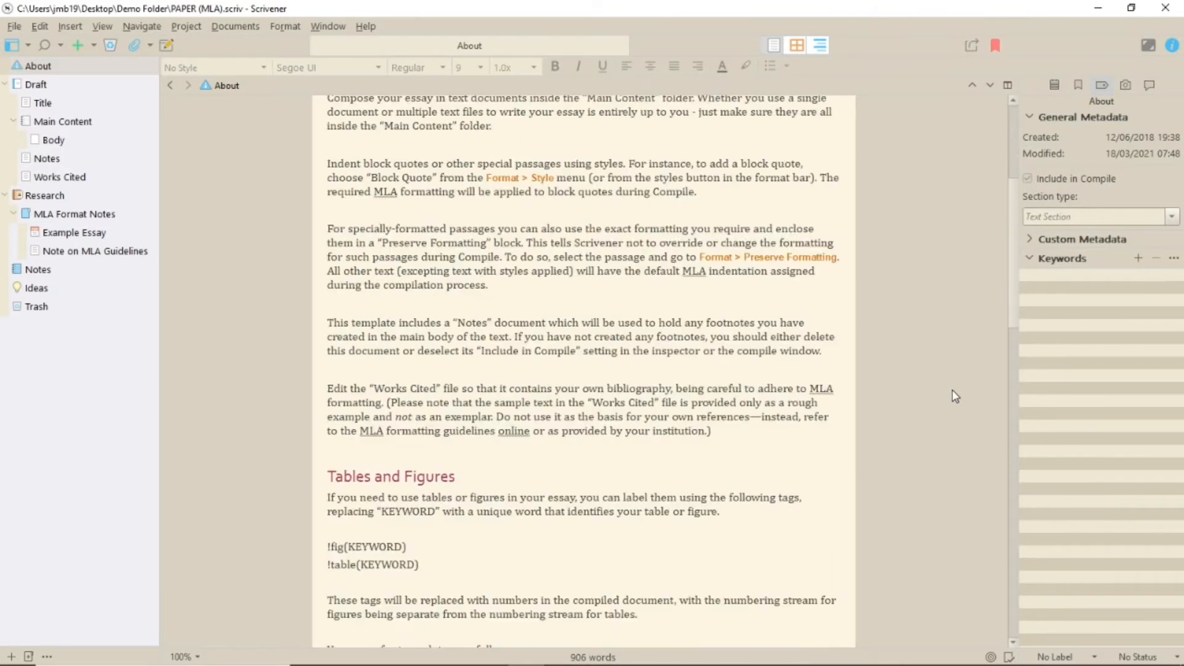
{"action": "scroll", "scroll_direction": "down", "scroll_amount": 3}
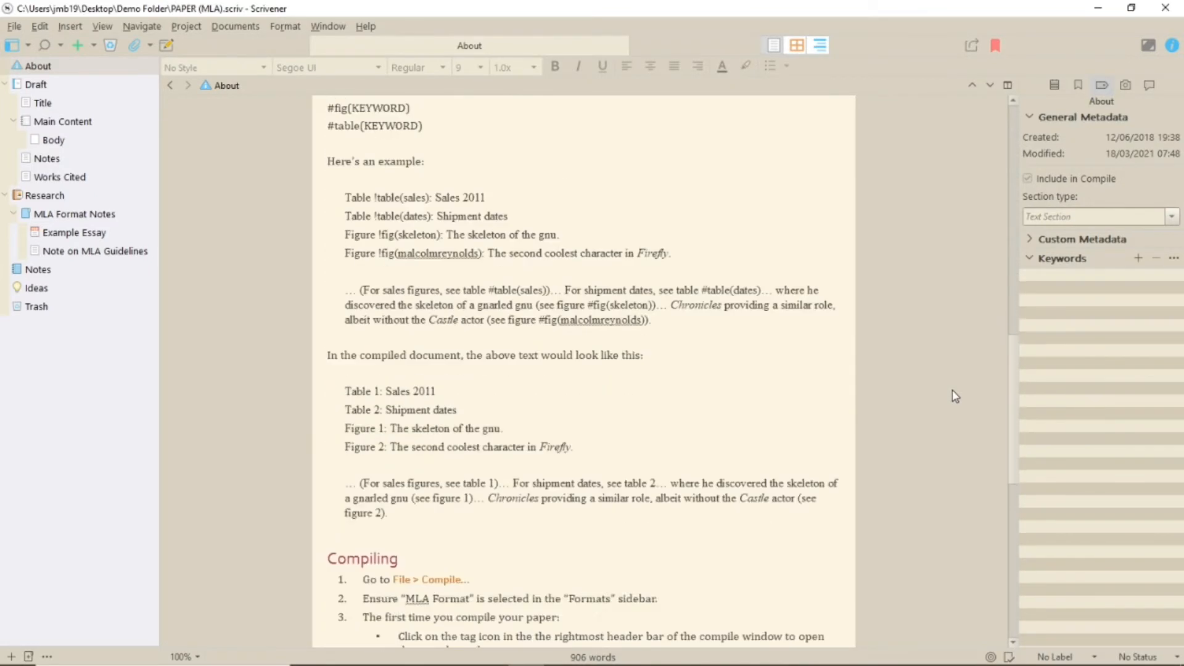
{"action": "scroll", "scroll_direction": "down", "scroll_amount": 3}
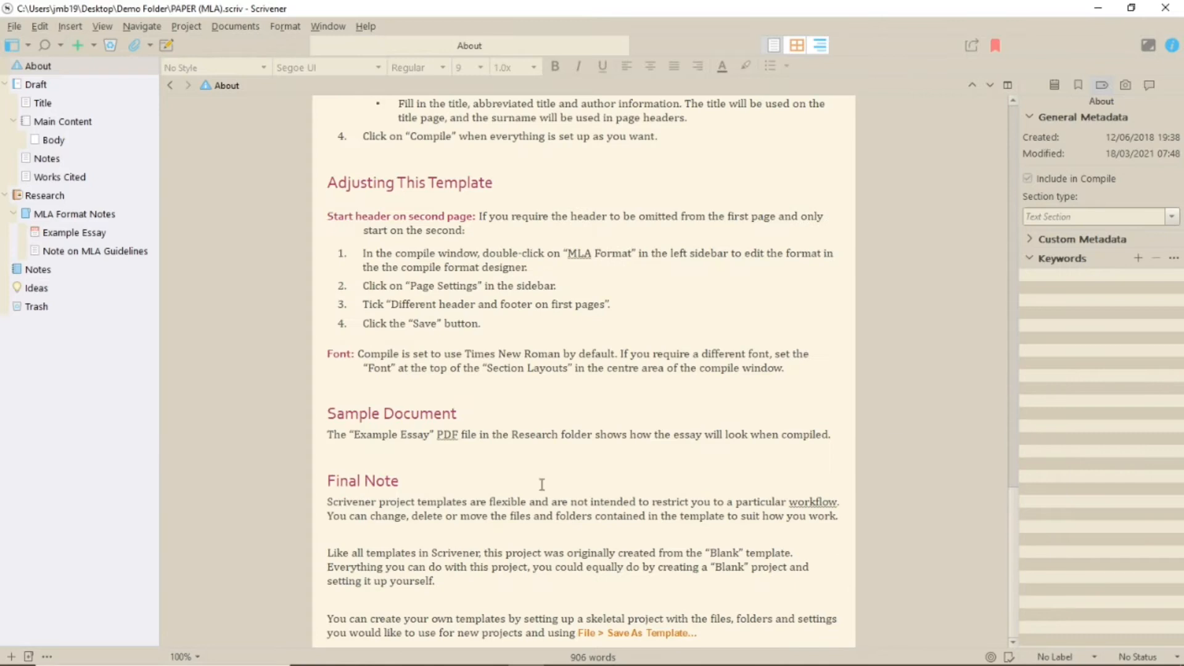
{"action": "mouse_move", "coordinate": [95, 238]}
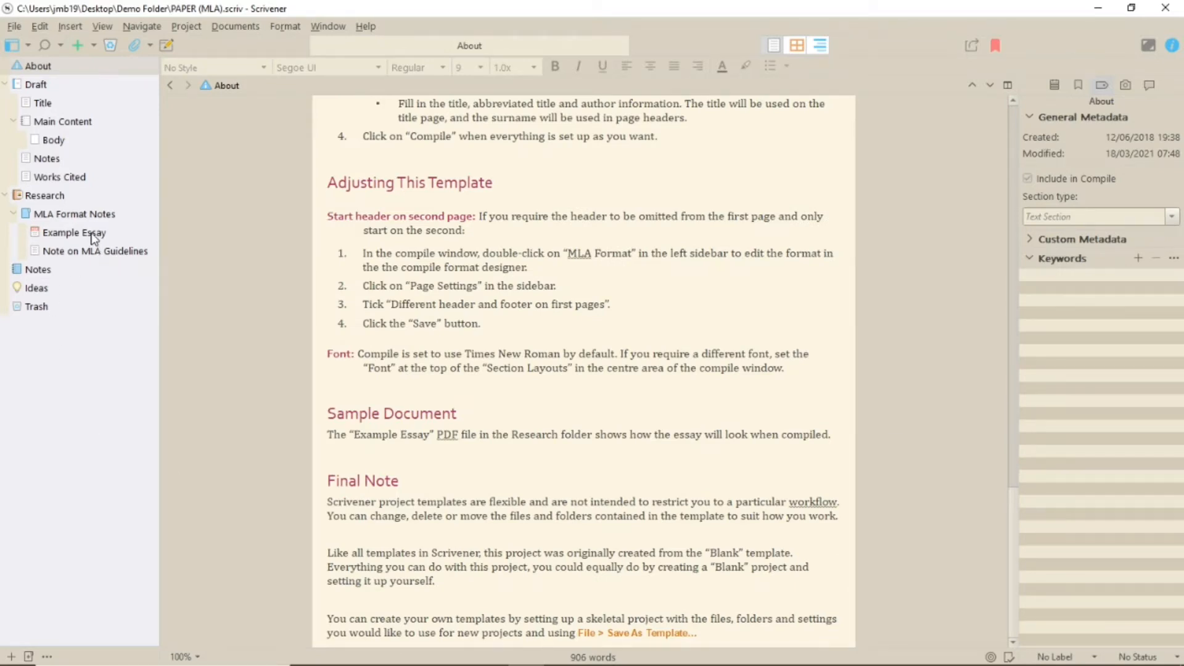
- View the Example Essay PDF from the Research folder through to its Works Cited page
{"action": "left_click", "coordinate": [73, 233]}
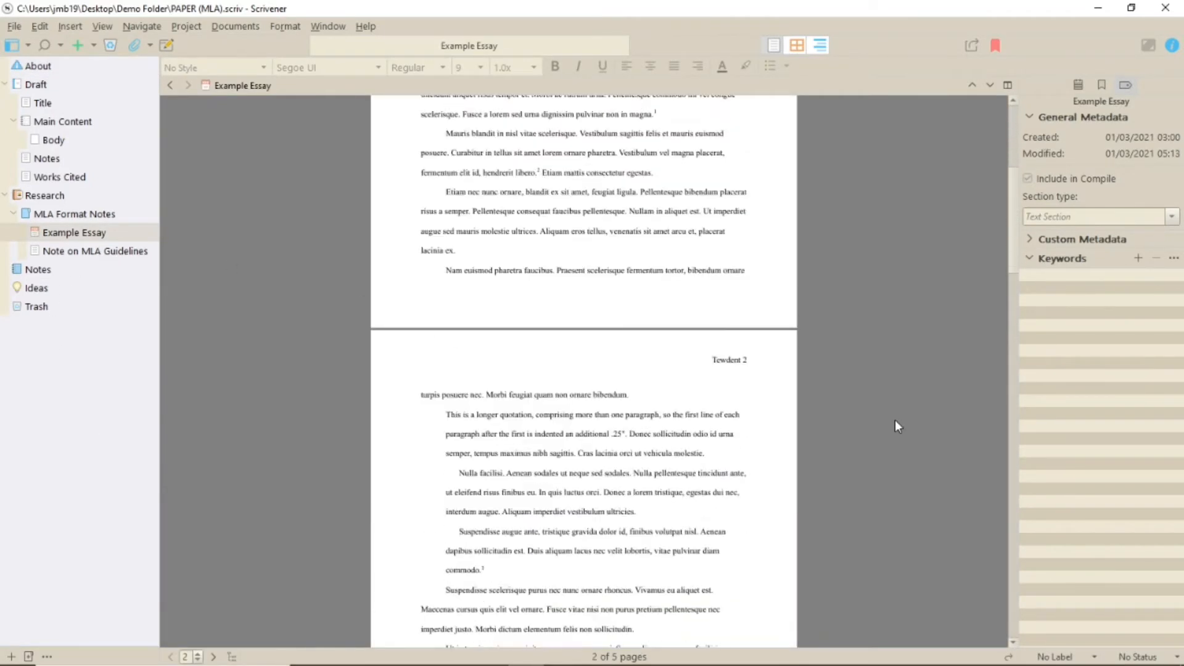
{"action": "scroll", "scroll_direction": "down", "scroll_amount": 3}
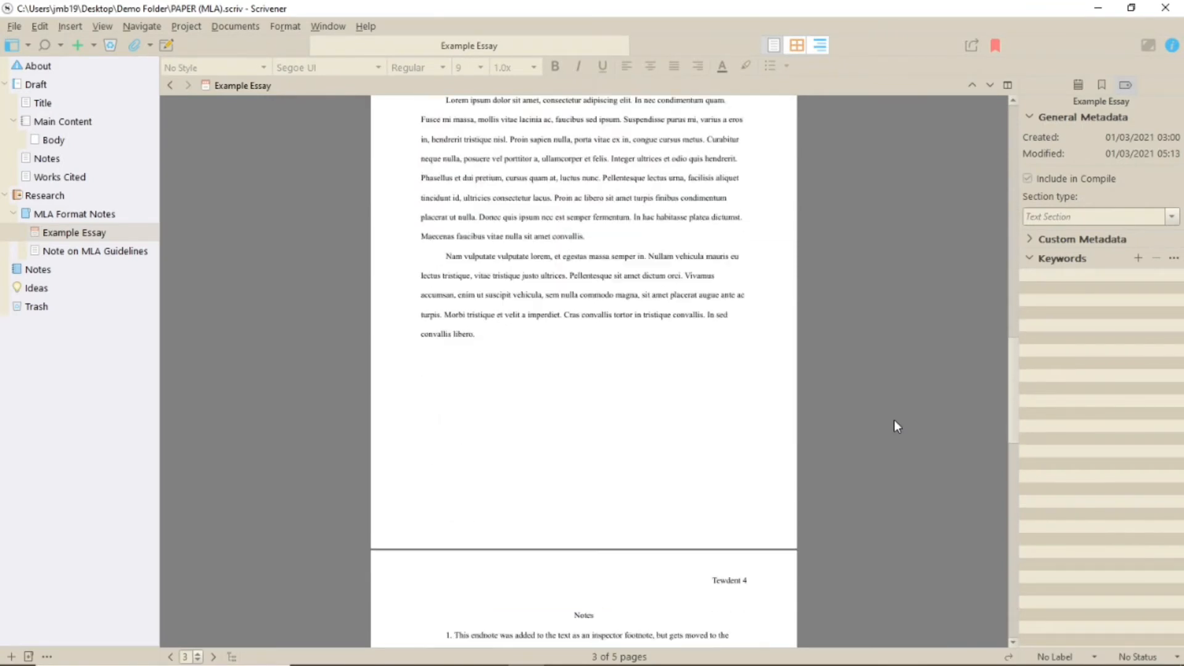
{"action": "scroll", "scroll_direction": "down", "scroll_amount": 3}
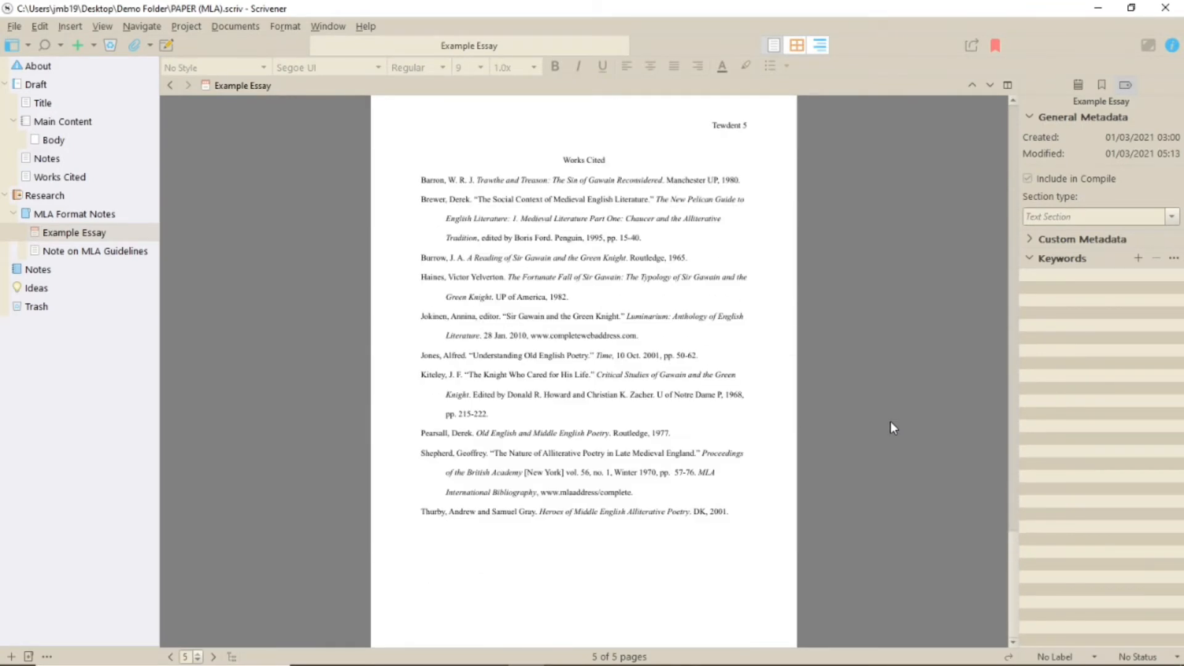
- Read the Note on MLA Guidelines, then view the Draft's Title page placeholders
{"action": "left_click", "coordinate": [95, 250]}
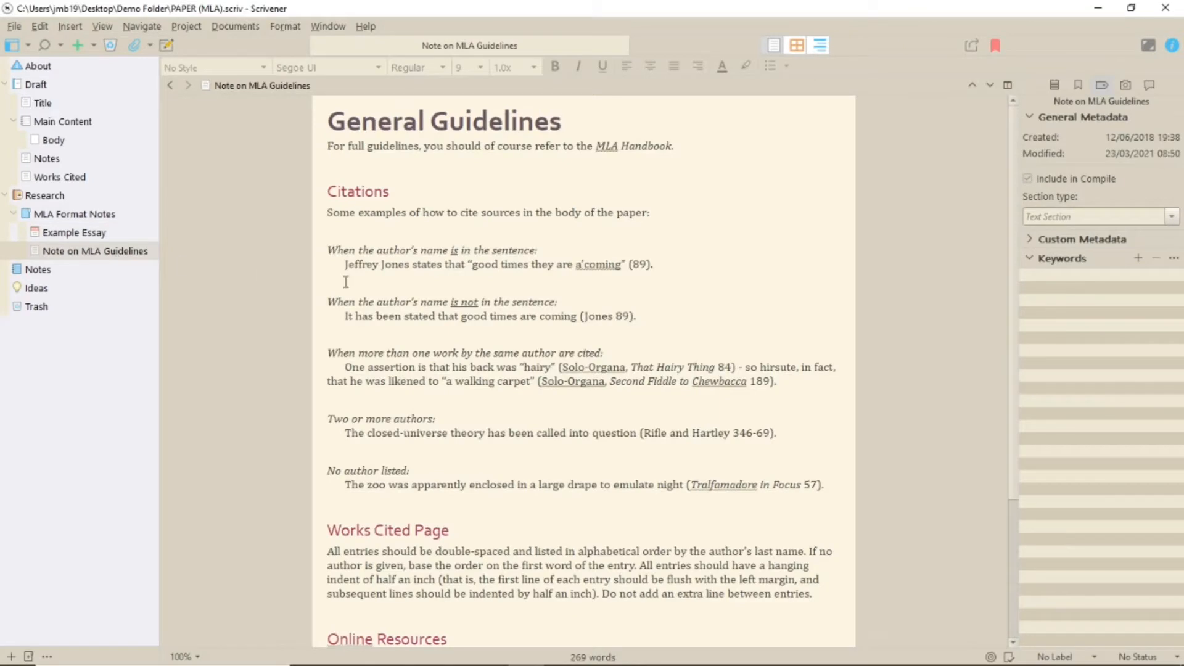
{"action": "scroll", "scroll_direction": "down", "scroll_amount": 3}
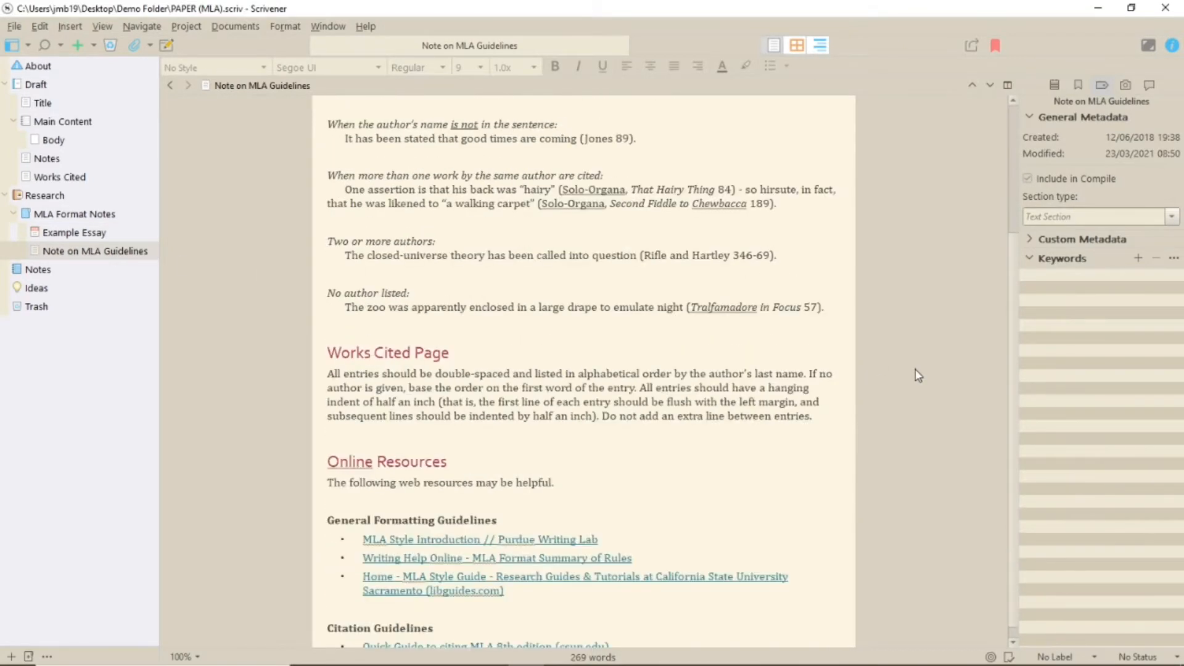
{"action": "scroll", "scroll_direction": "up", "scroll_amount": 3}
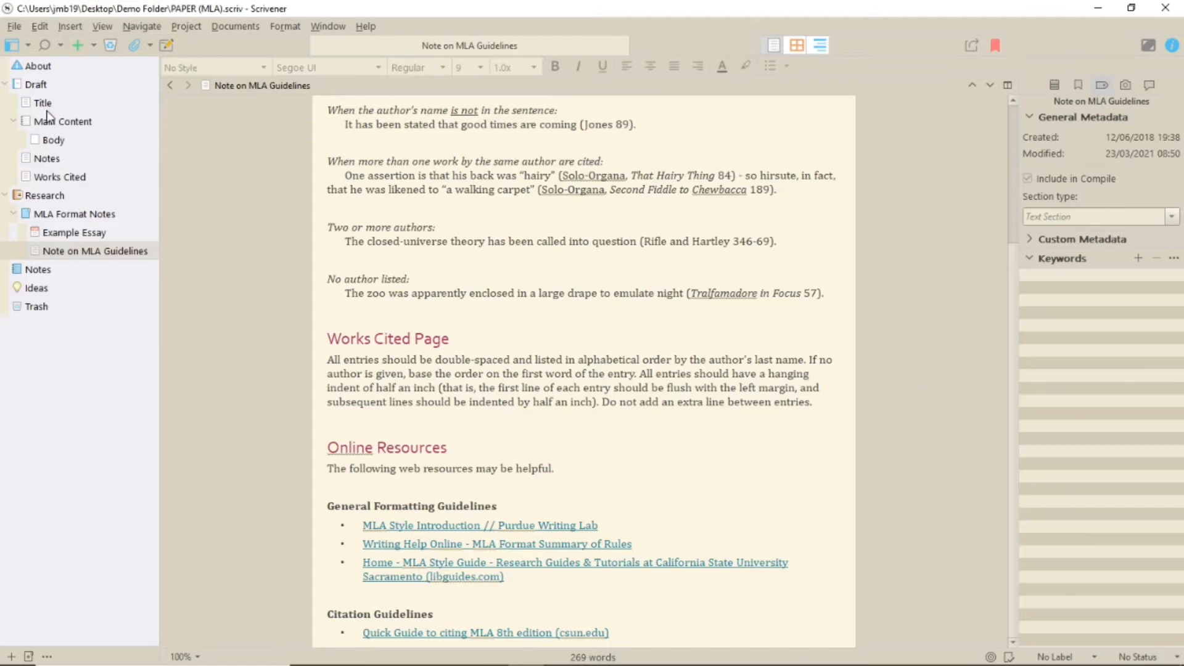
{"action": "left_click", "coordinate": [42, 102]}
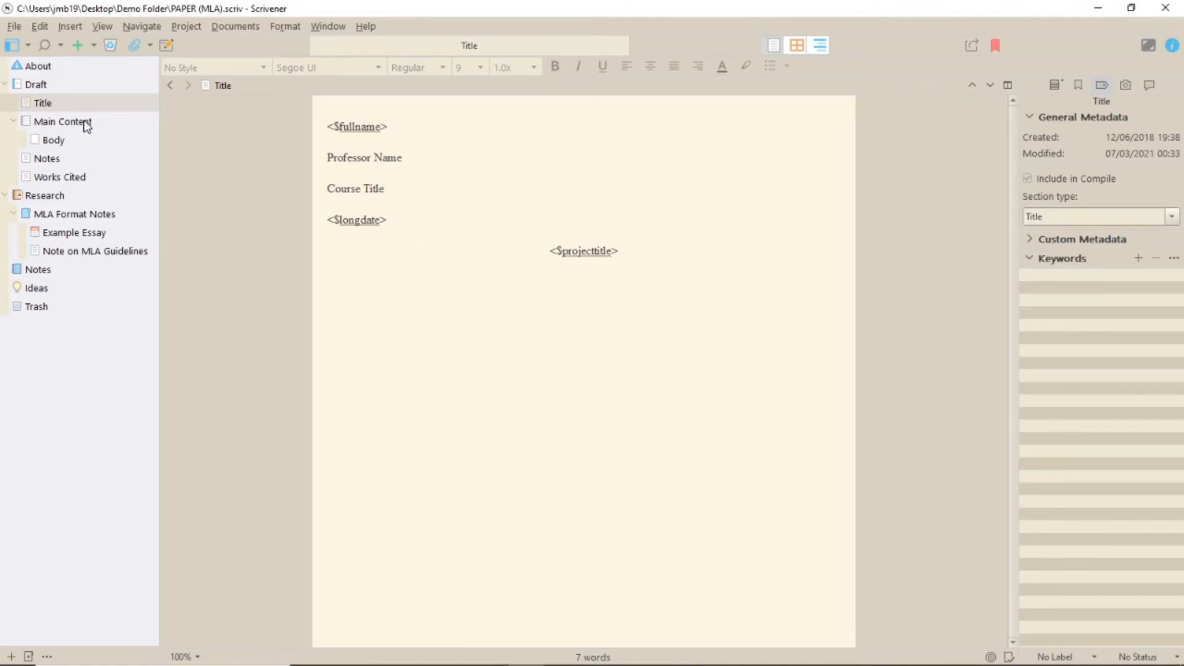
- Look inside the Main Content folder and view its Body document
{"action": "left_click", "coordinate": [63, 120]}
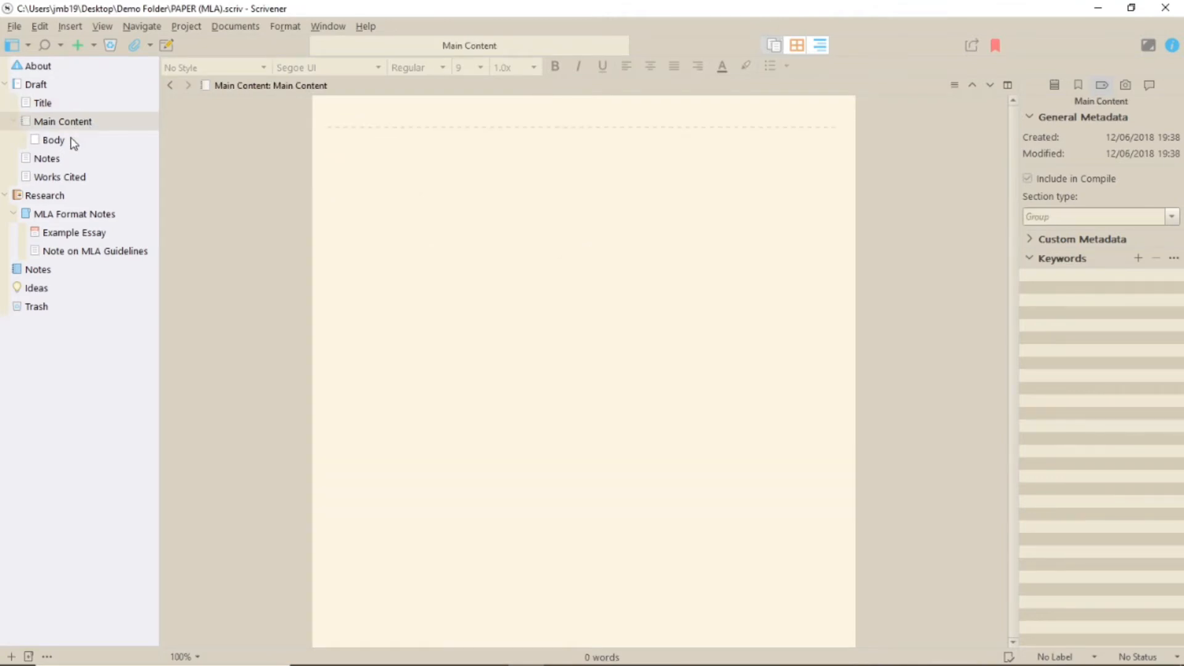
{"action": "mouse_move", "coordinate": [53, 139]}
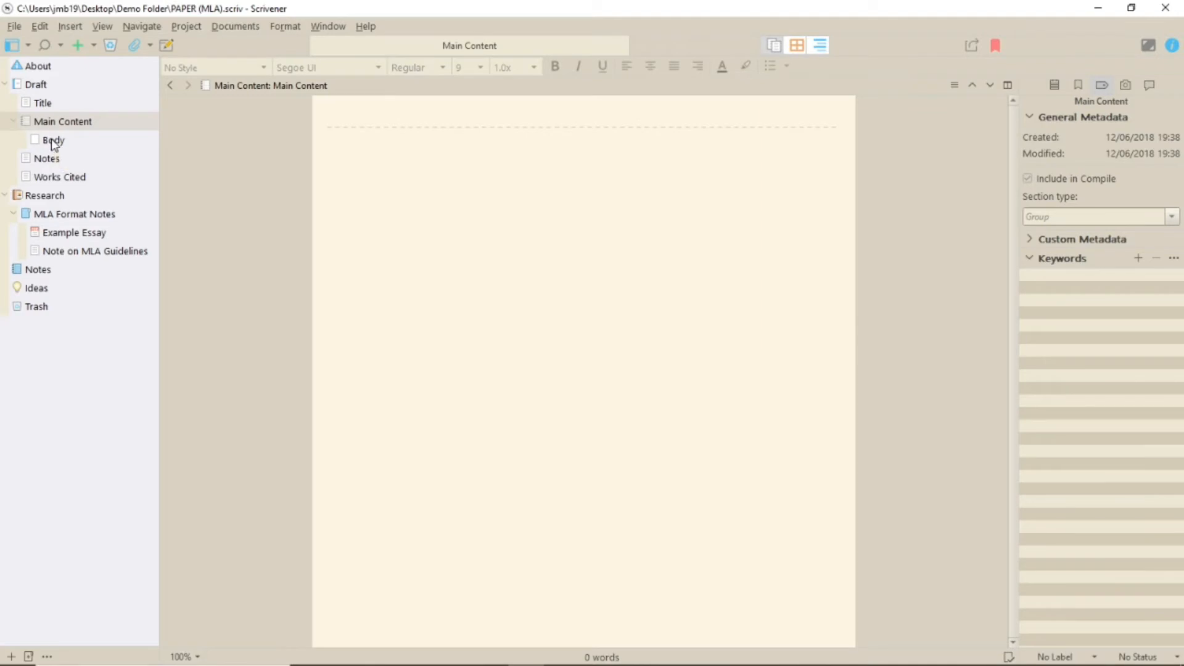
{"action": "left_click", "coordinate": [53, 141]}
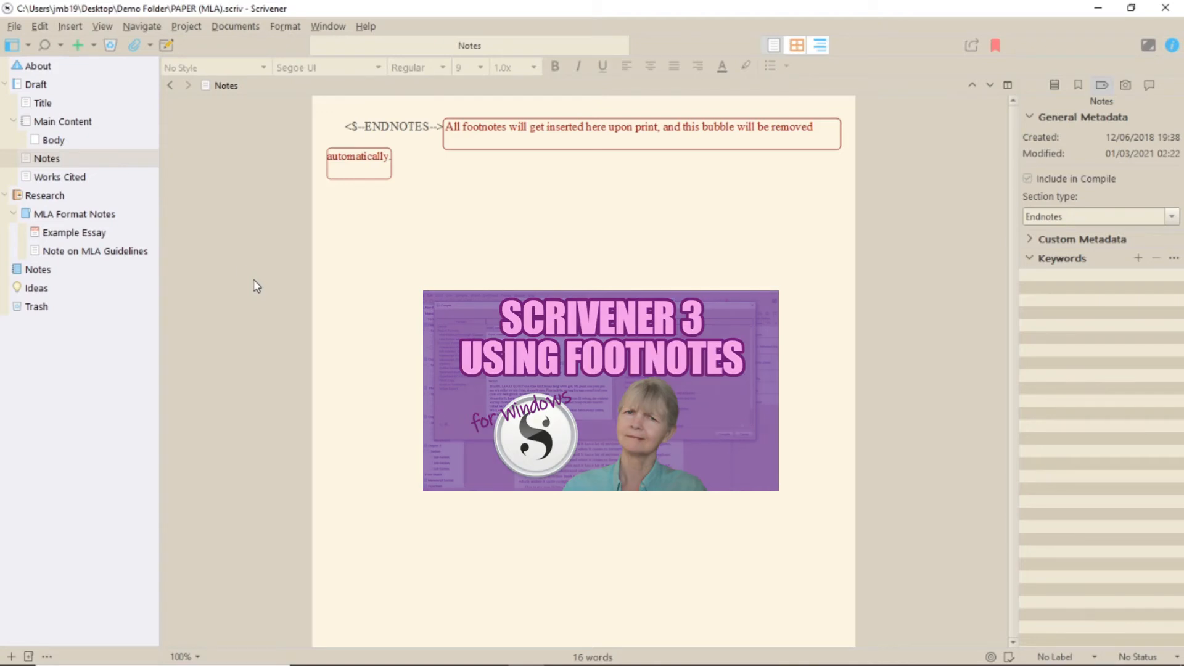
- View the Works Cited document with its sample MLA bibliography entries
{"action": "left_click", "coordinate": [59, 177]}
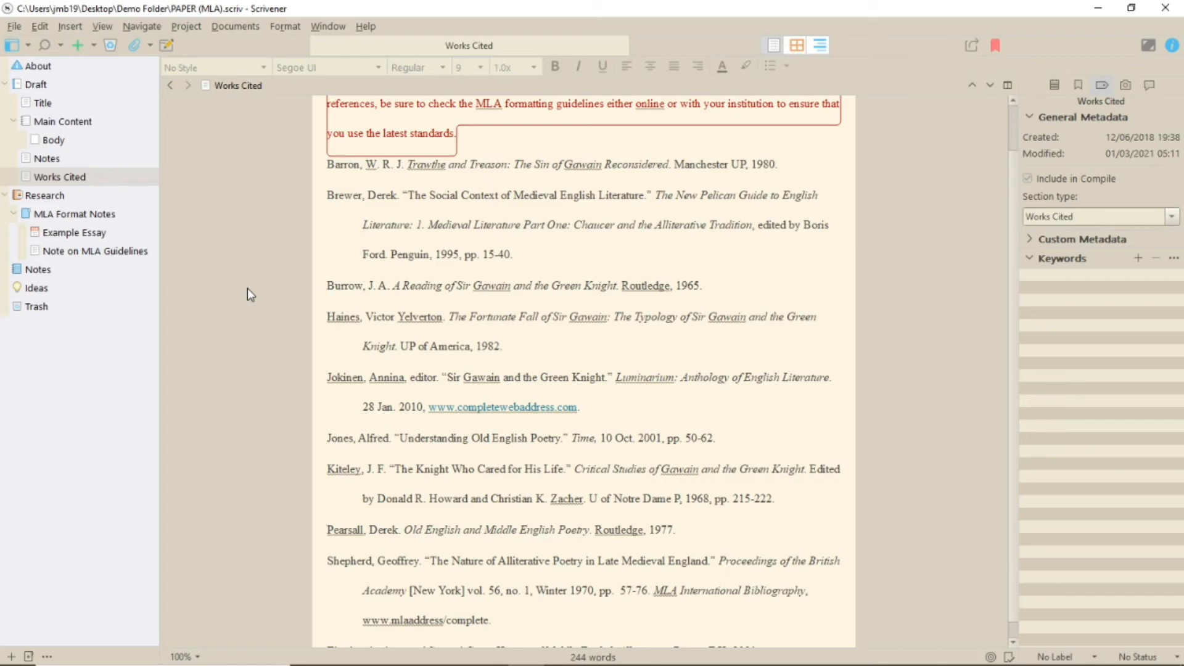
{"action": "mouse_move", "coordinate": [68, 53]}
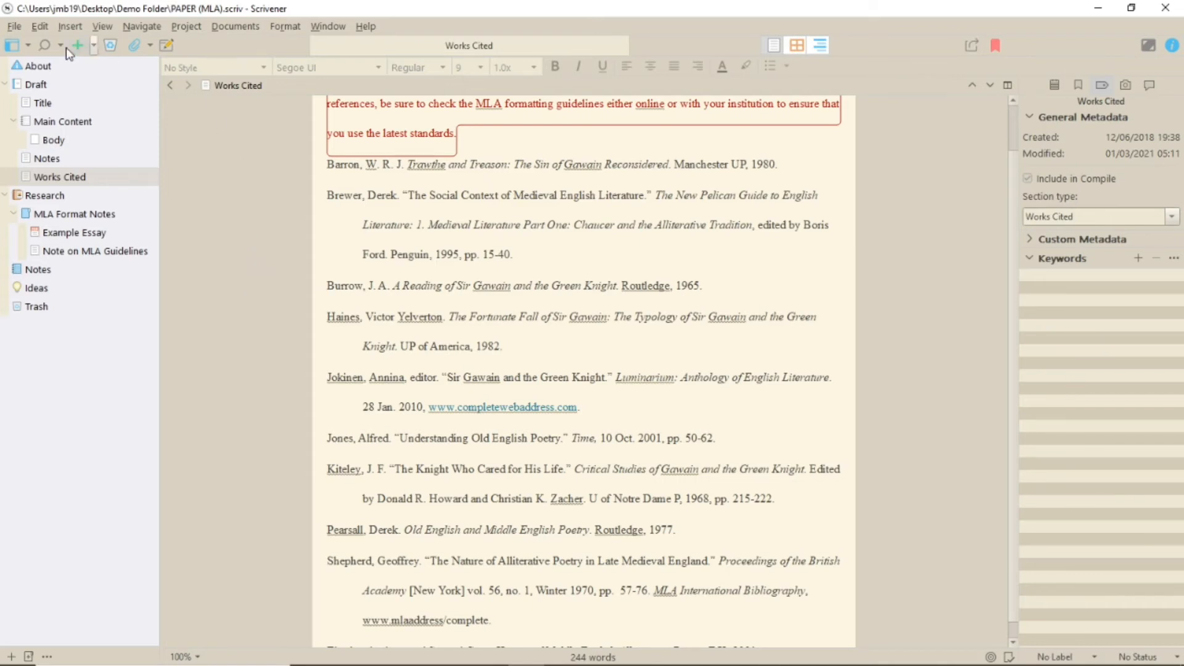
{"action": "left_click", "coordinate": [38, 66]}
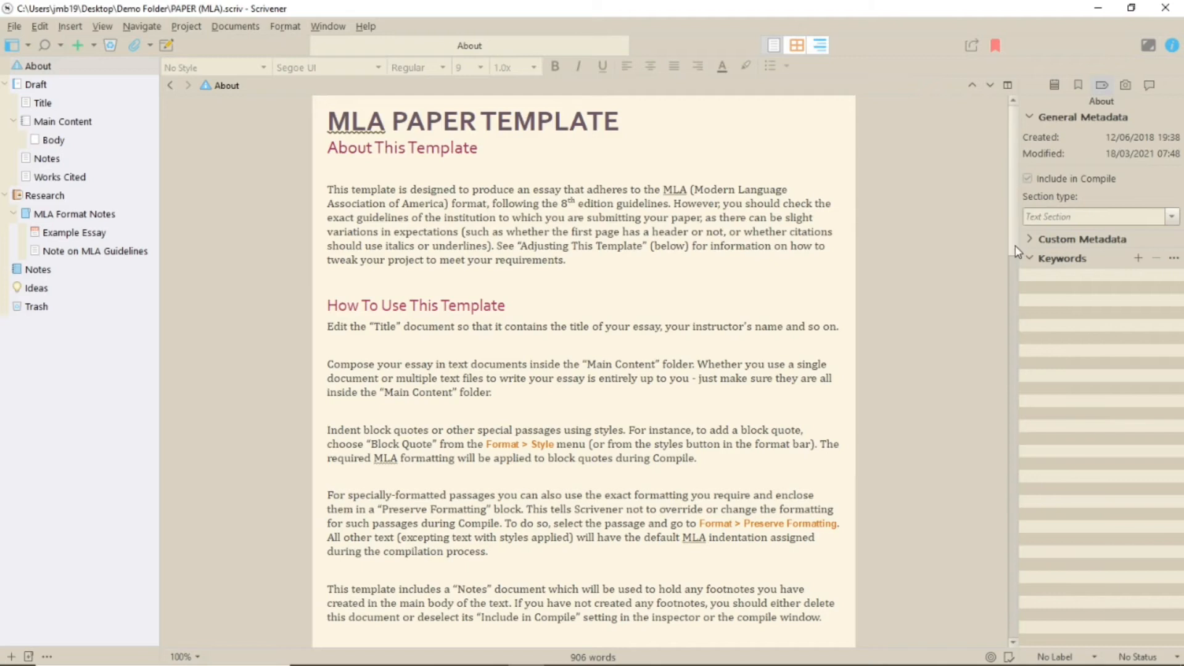
{"action": "scroll", "scroll_direction": "down", "scroll_amount": 3}
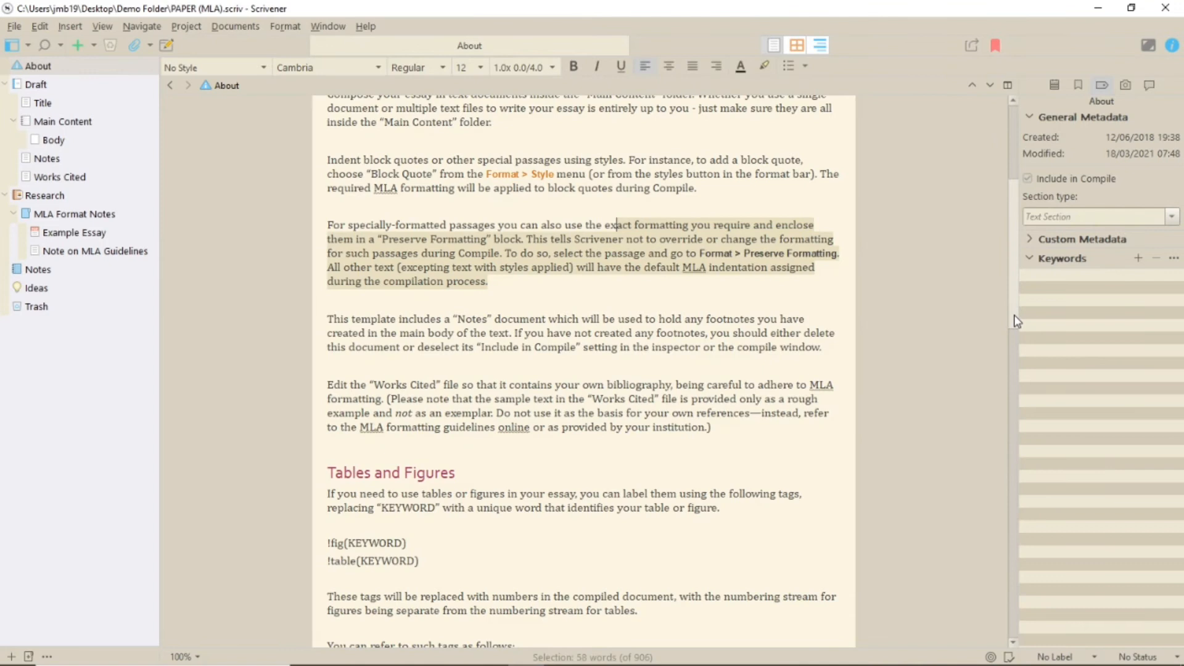
{"action": "scroll", "scroll_direction": "down", "scroll_amount": 3}
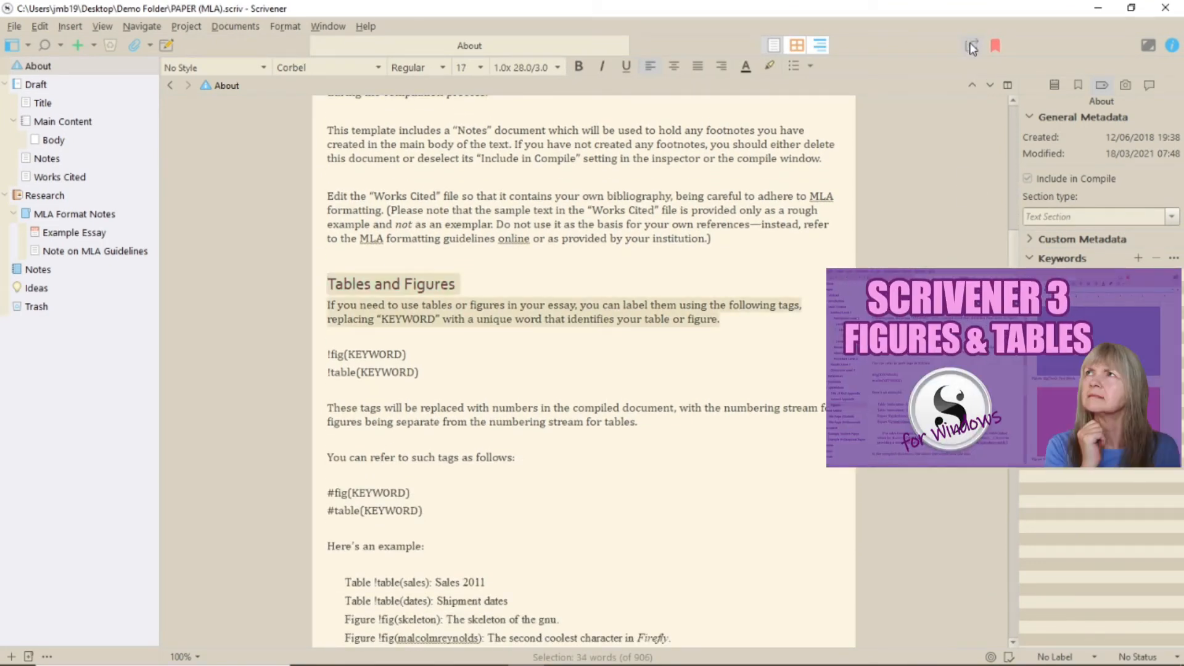
- Bring up the Compile window showing the MLA Format for the Draft
{"action": "left_click", "coordinate": [970, 45]}
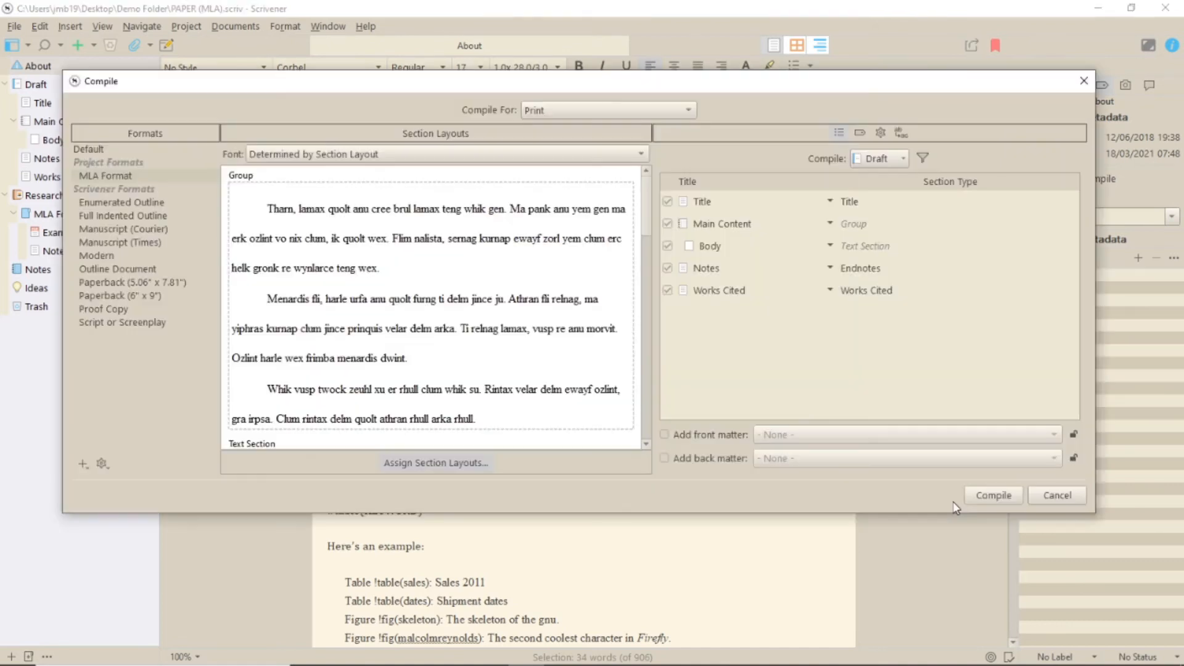
{"action": "mouse_move", "coordinate": [876, 512]}
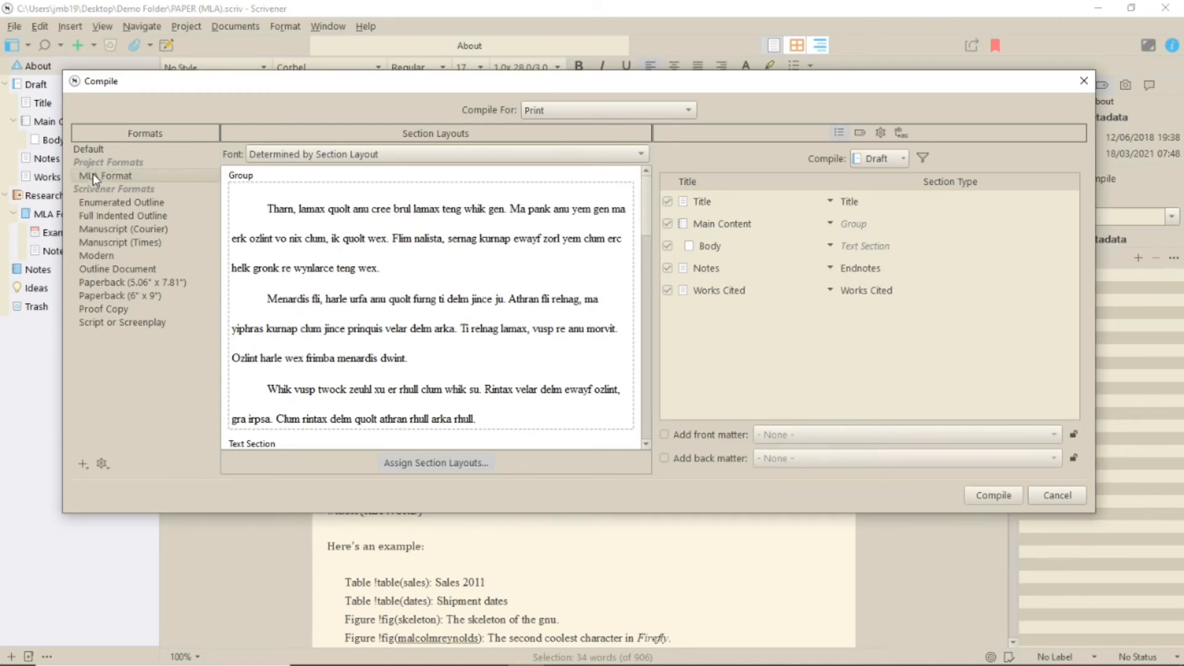
{"action": "mouse_move", "coordinate": [852, 442]}
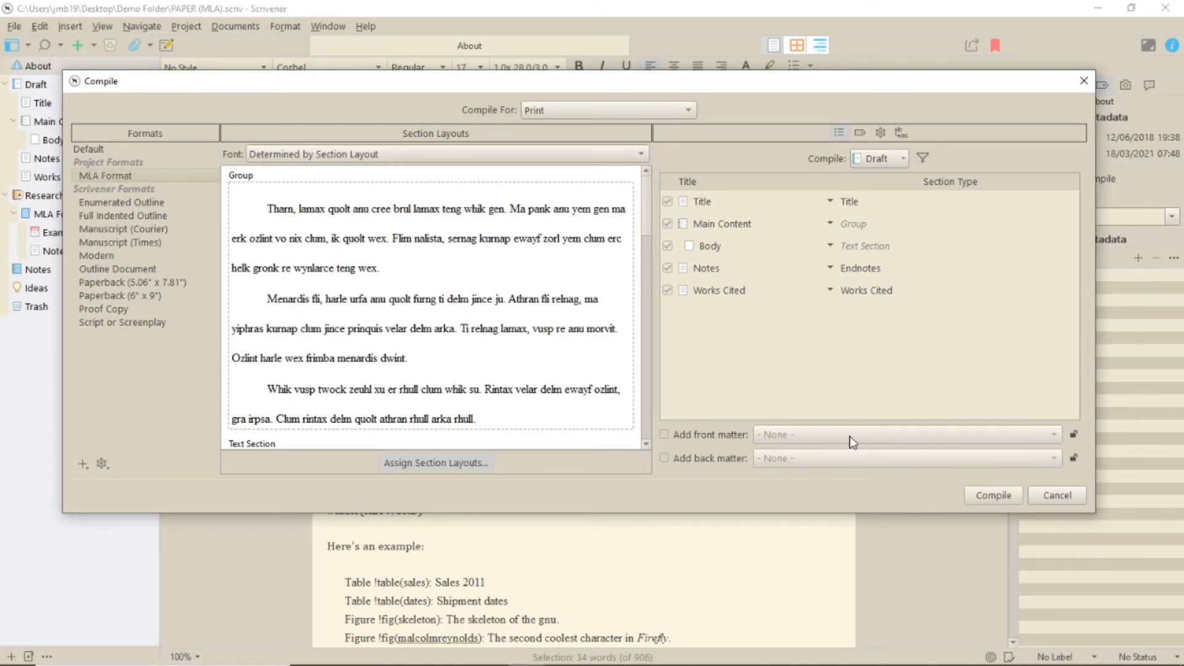
- Fill the compile metadata with title My Essay, abbreviated title, and author forename and surname
{"action": "left_click", "coordinate": [860, 133]}
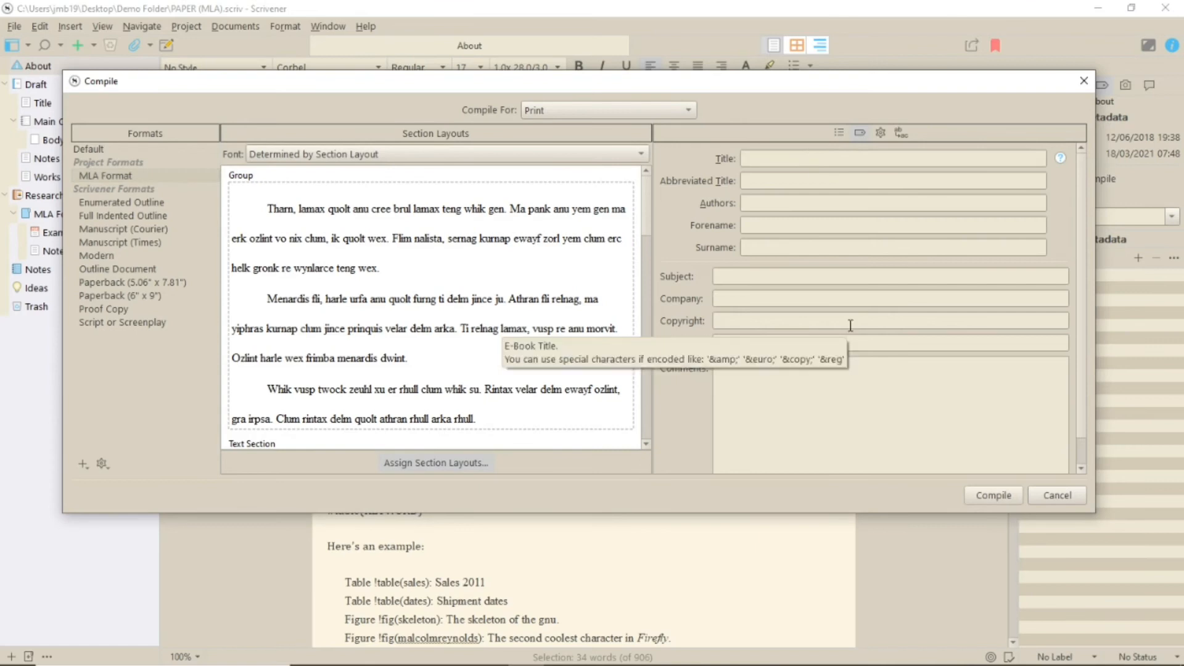
{"action": "type", "text": "My Essay"}
{"action": "type", "text": "Bo"}
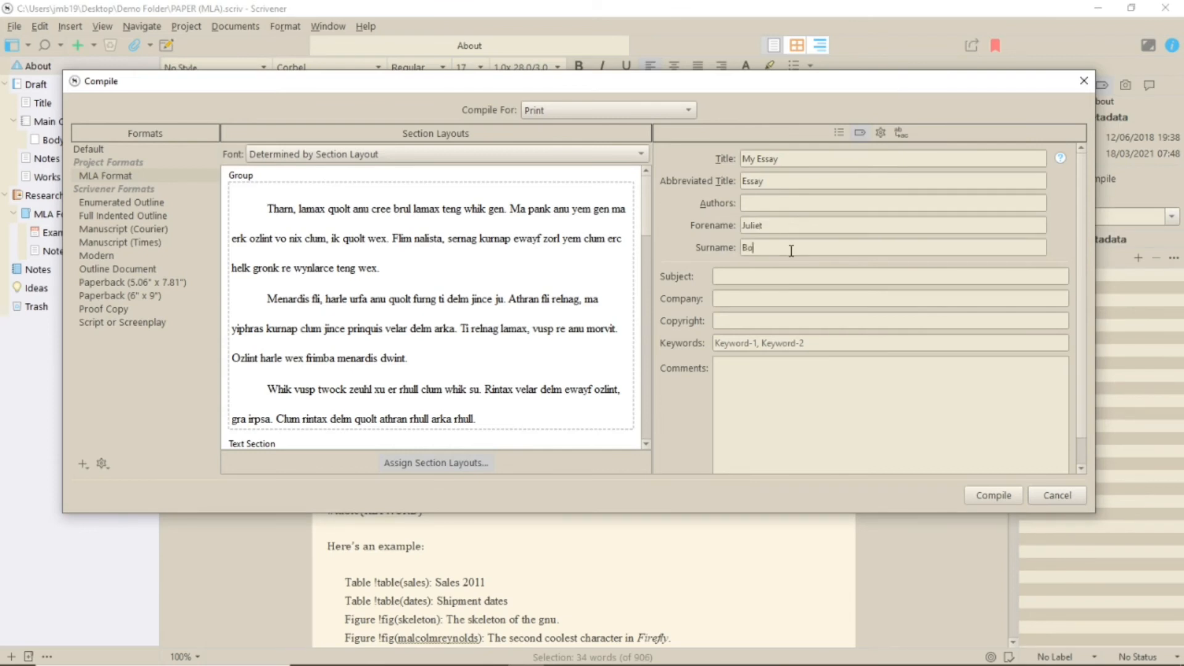
{"action": "type", "text": "yd"}
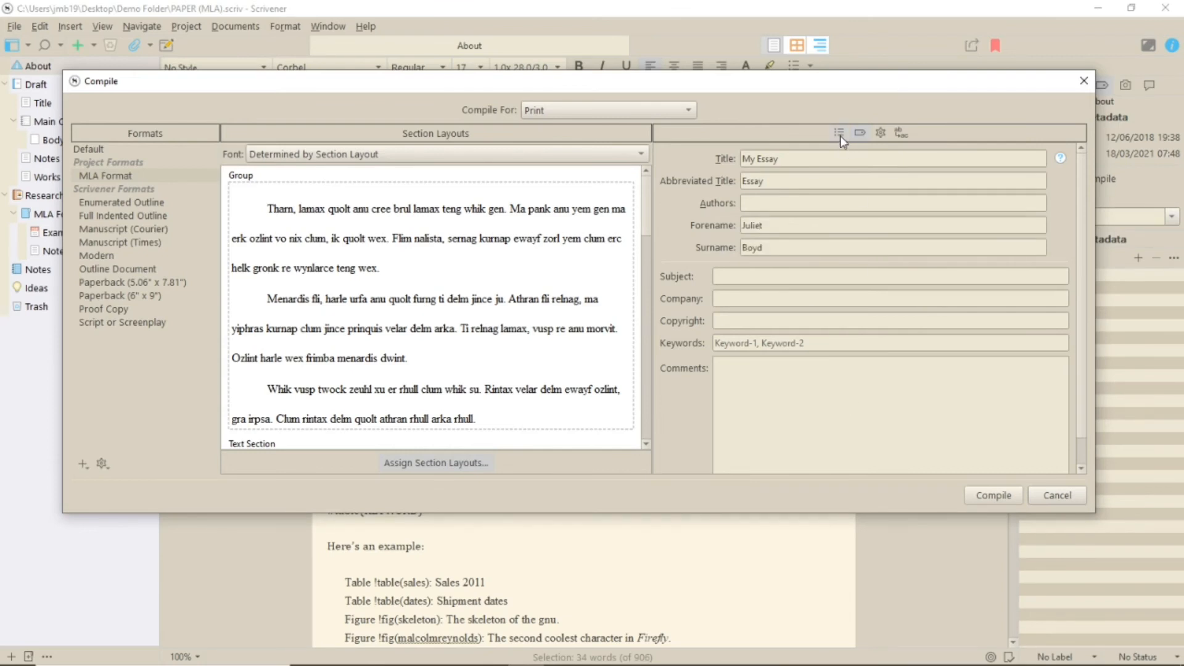
{"action": "left_click", "coordinate": [838, 132]}
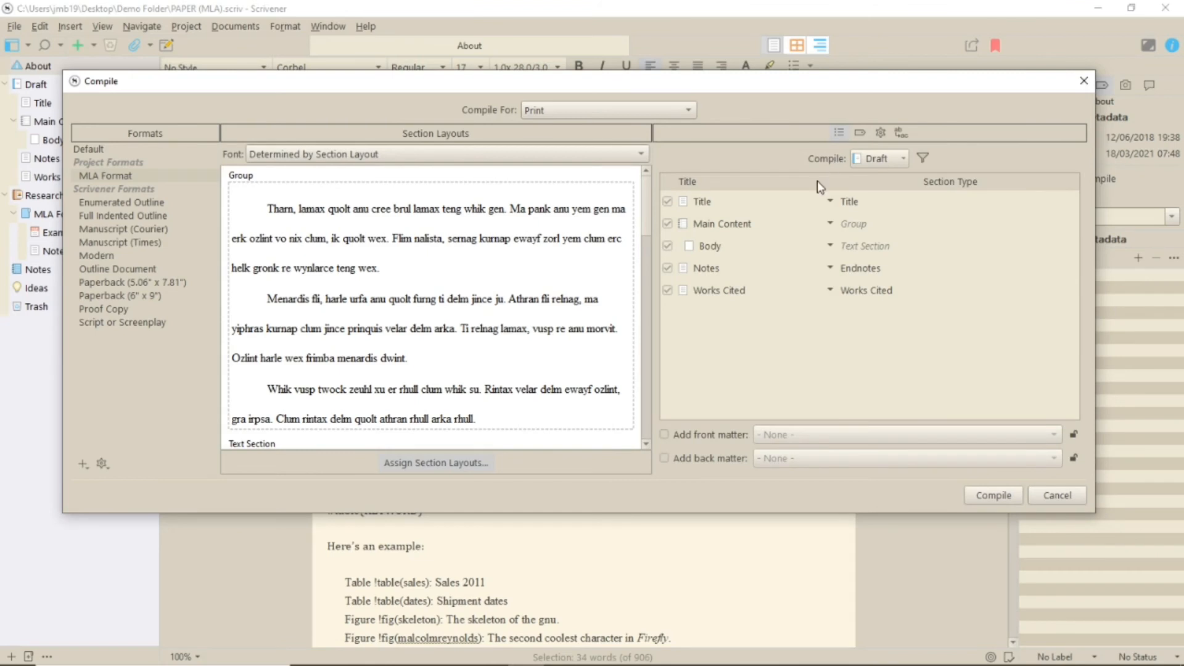
{"action": "mouse_move", "coordinate": [802, 201]}
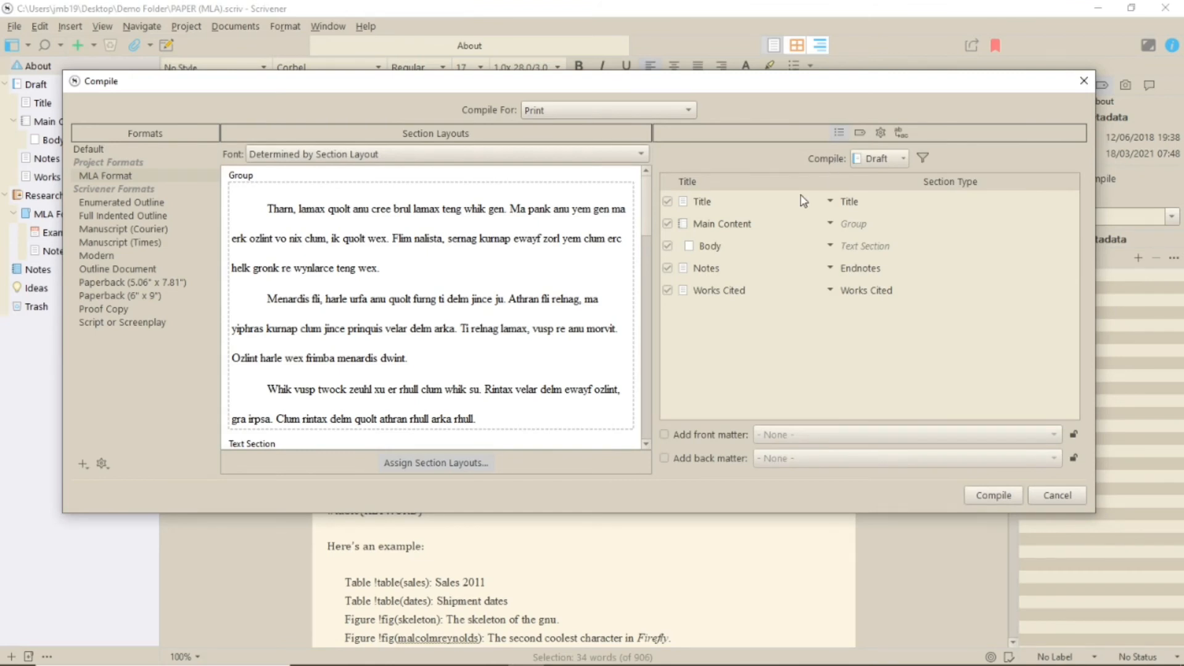
- Compile the draft to a Word document and review its heading, title, page headers and Works Cited
{"action": "left_click", "coordinate": [1056, 494]}
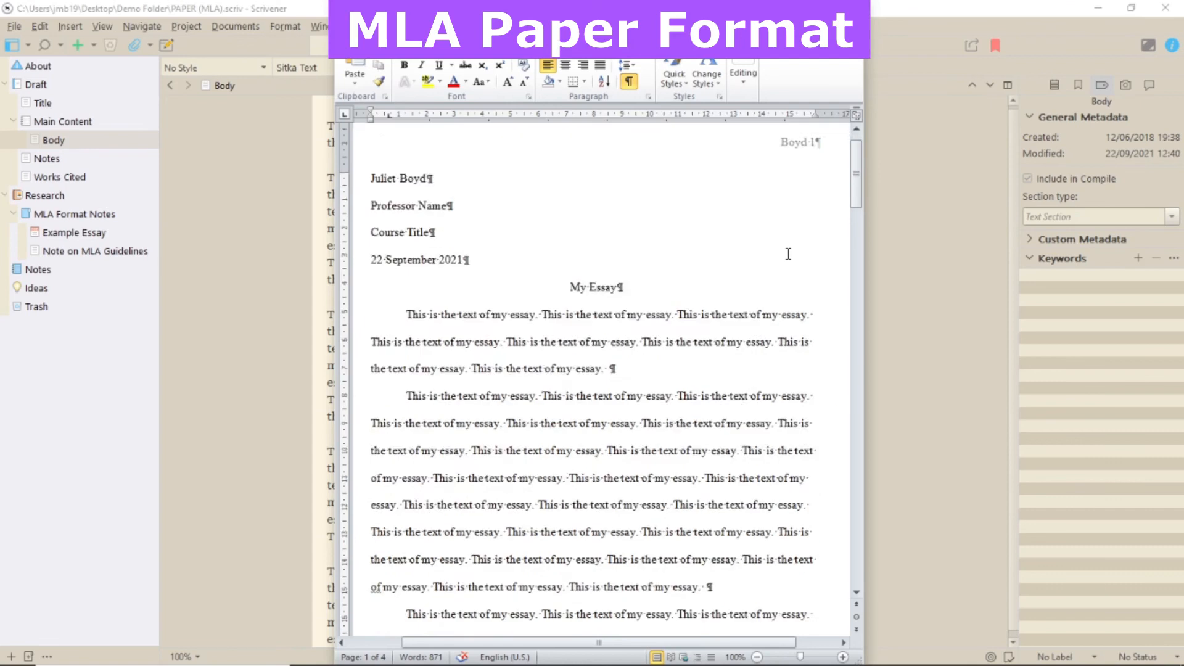
{"action": "scroll", "scroll_direction": "down", "scroll_amount": 3}
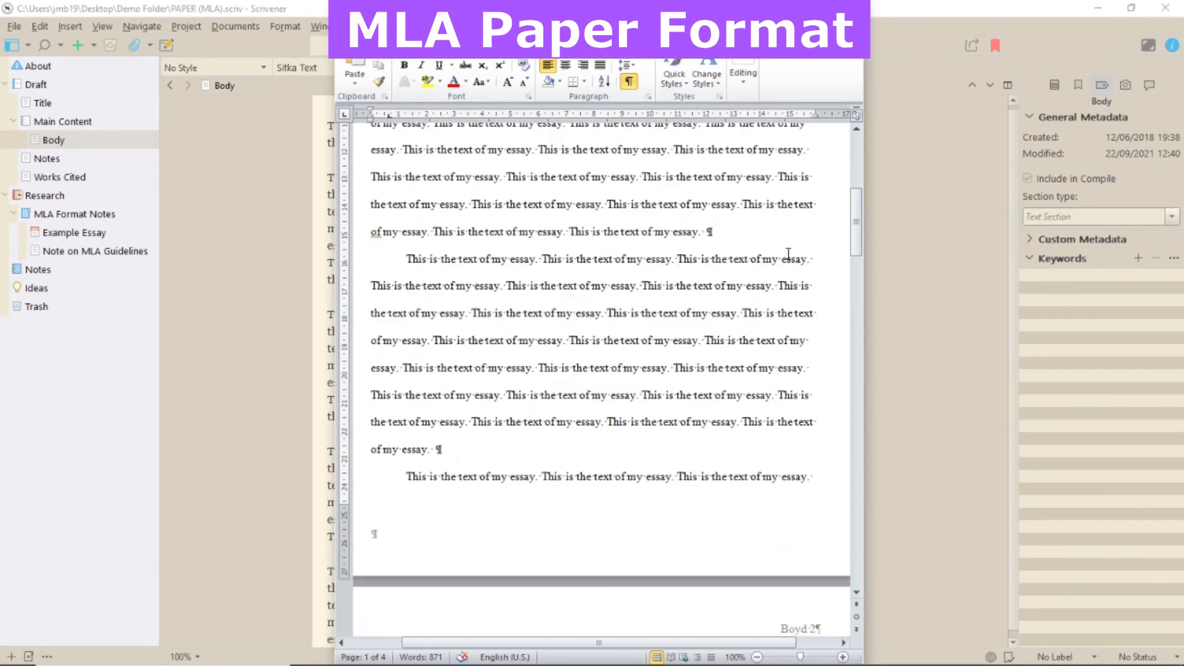
{"action": "scroll", "scroll_direction": "down", "scroll_amount": 3}
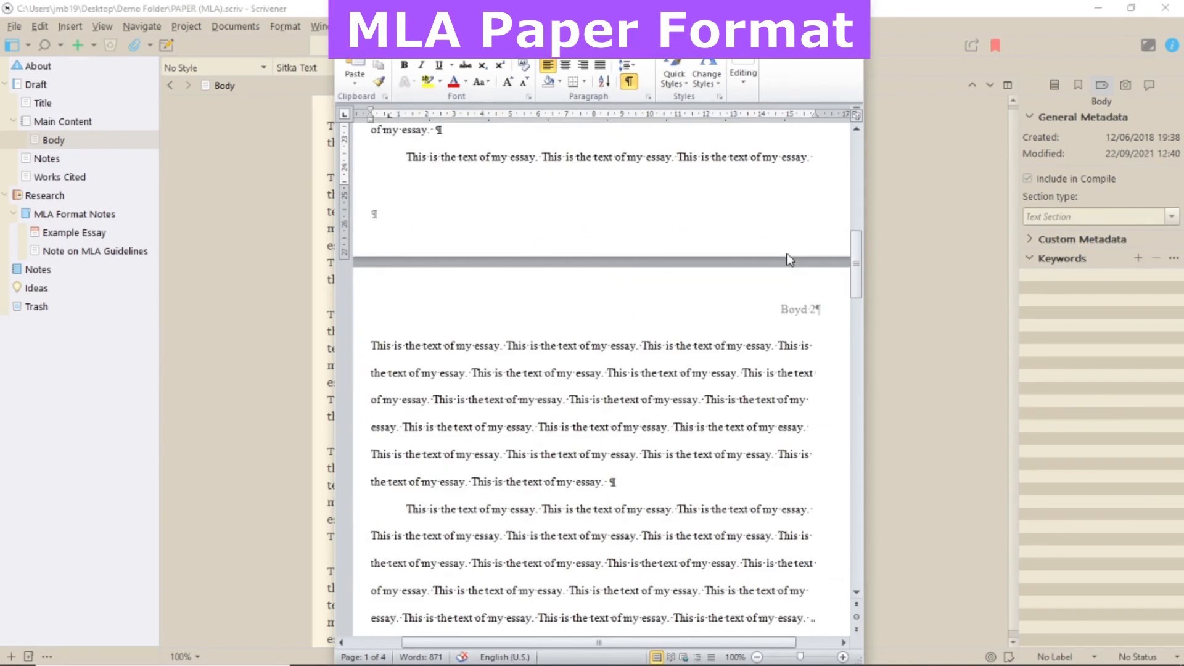
{"action": "scroll", "scroll_direction": "down", "scroll_amount": 3}
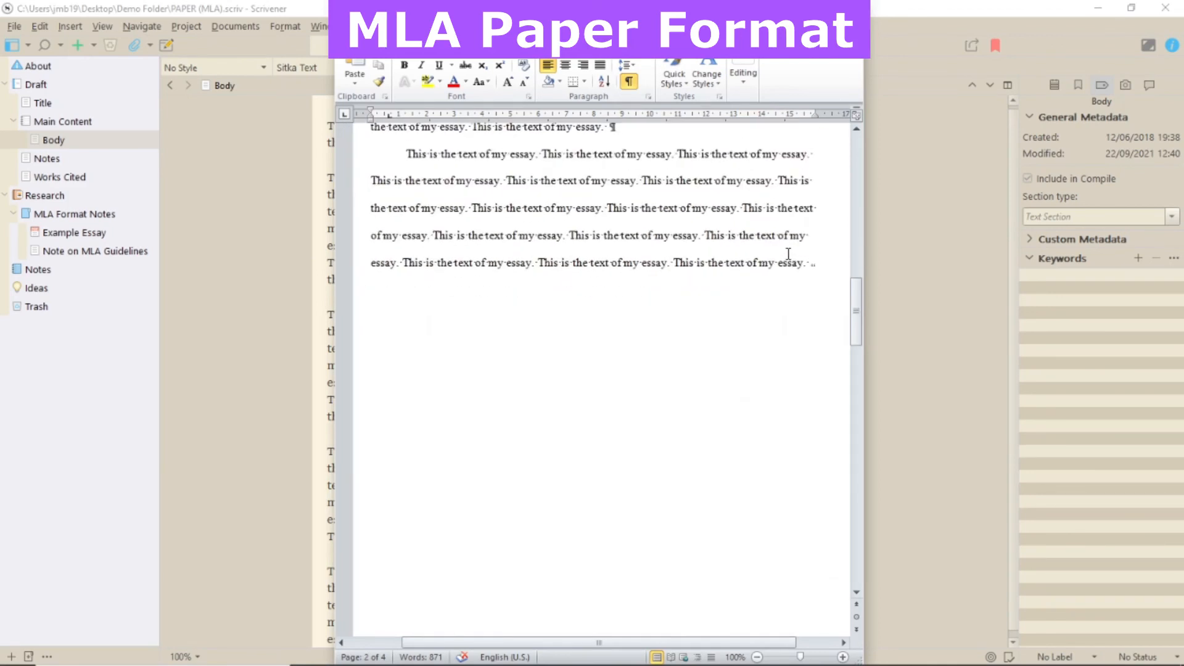
{"action": "scroll", "scroll_direction": "down", "scroll_amount": 3}
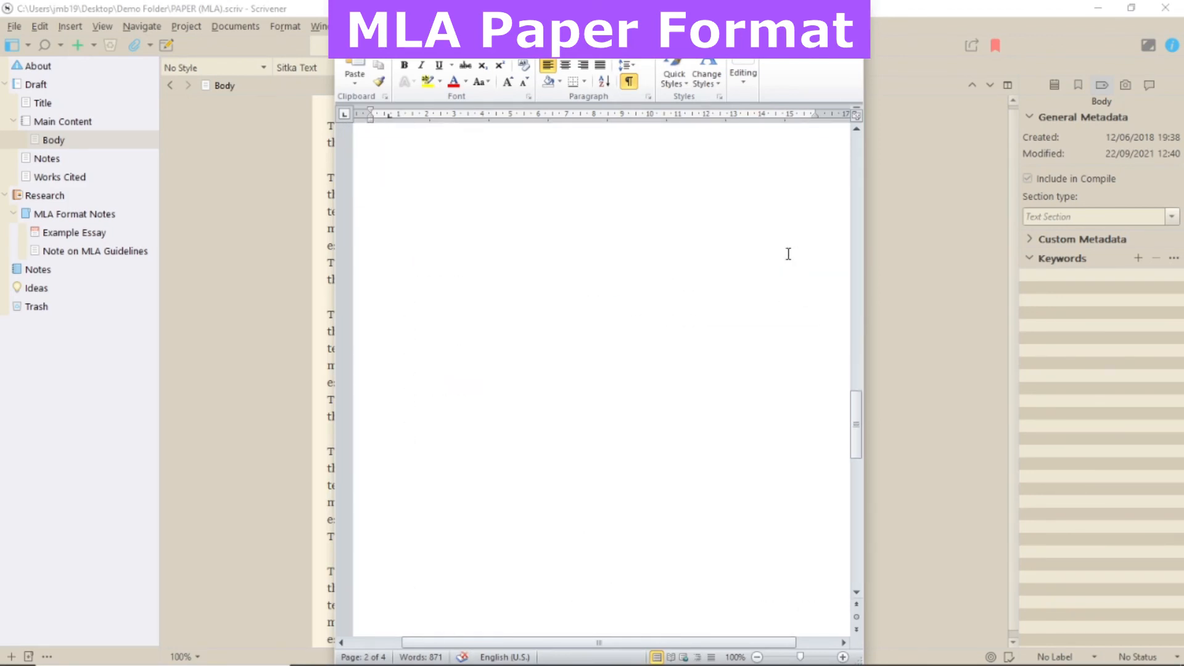
{"action": "scroll", "scroll_direction": "down", "scroll_amount": 3}
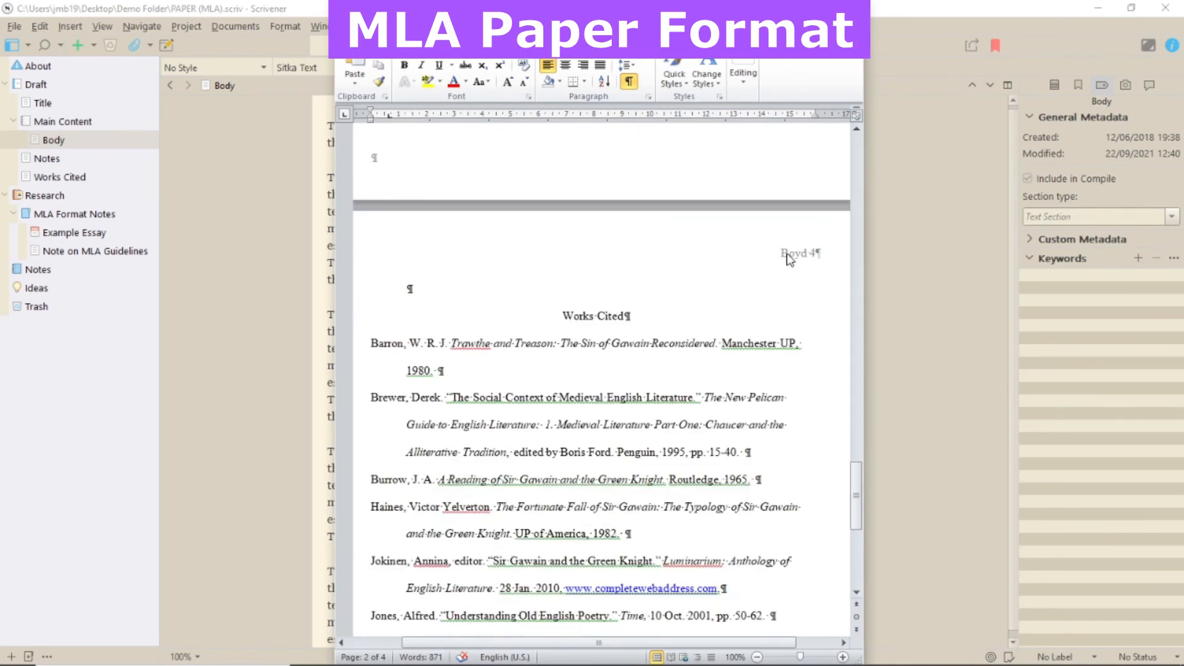
{"action": "scroll", "scroll_direction": "down", "scroll_amount": 3}
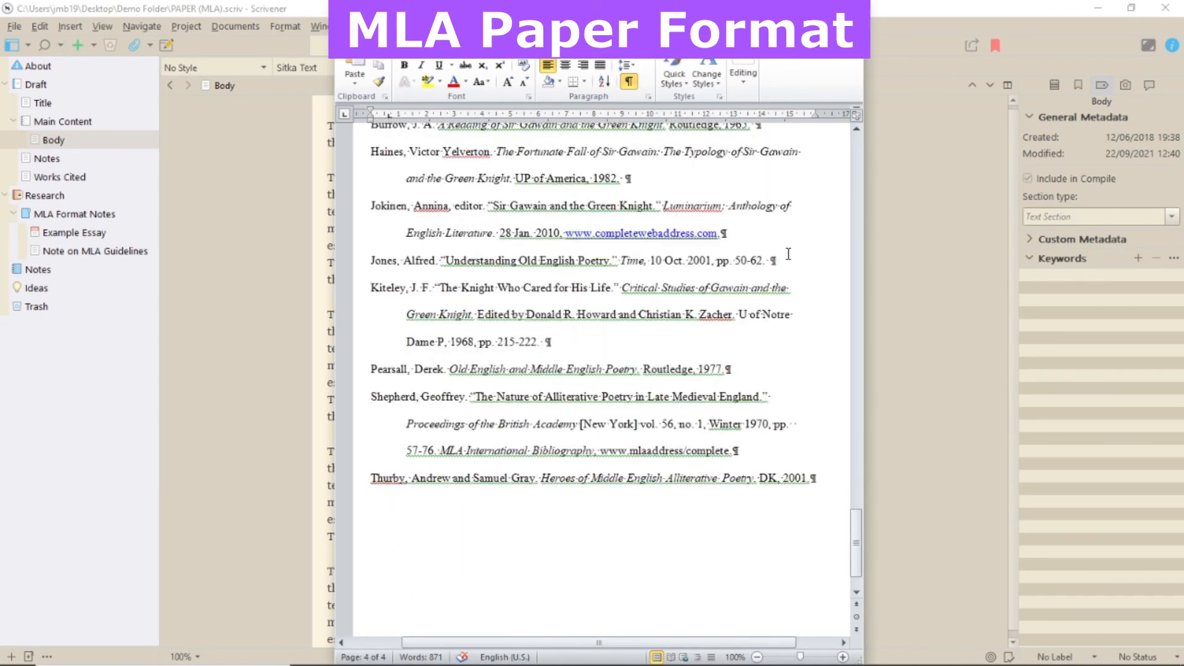